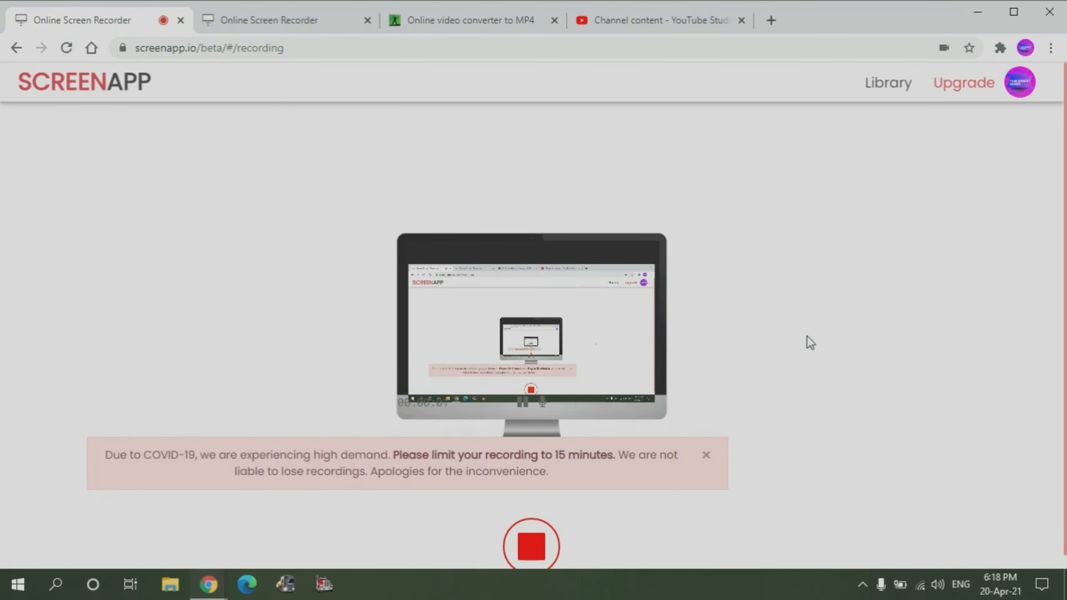
mouse_move(751, 252)
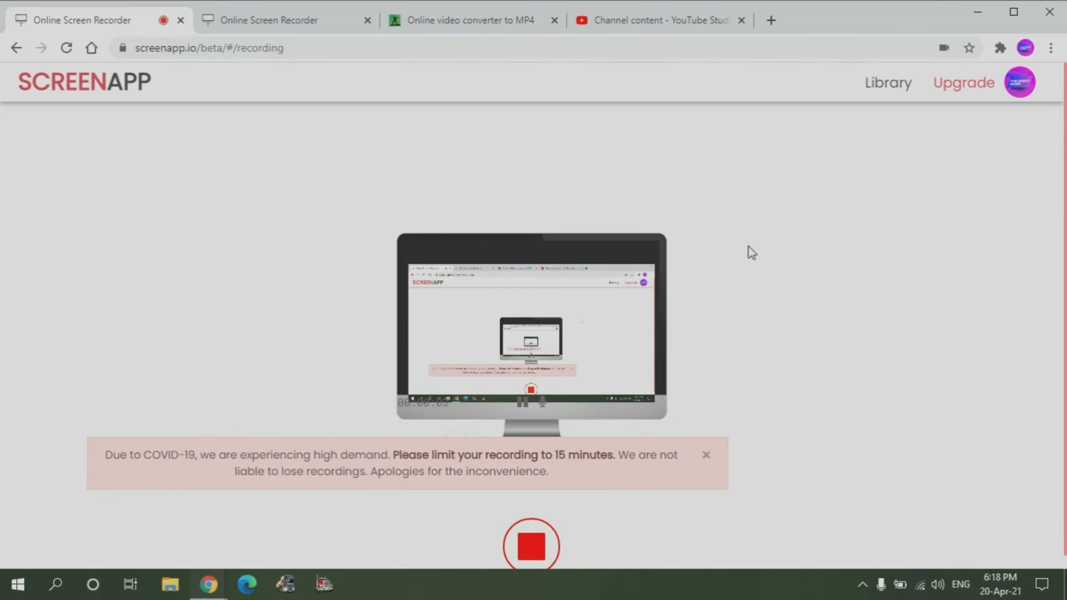
left_click(656, 20)
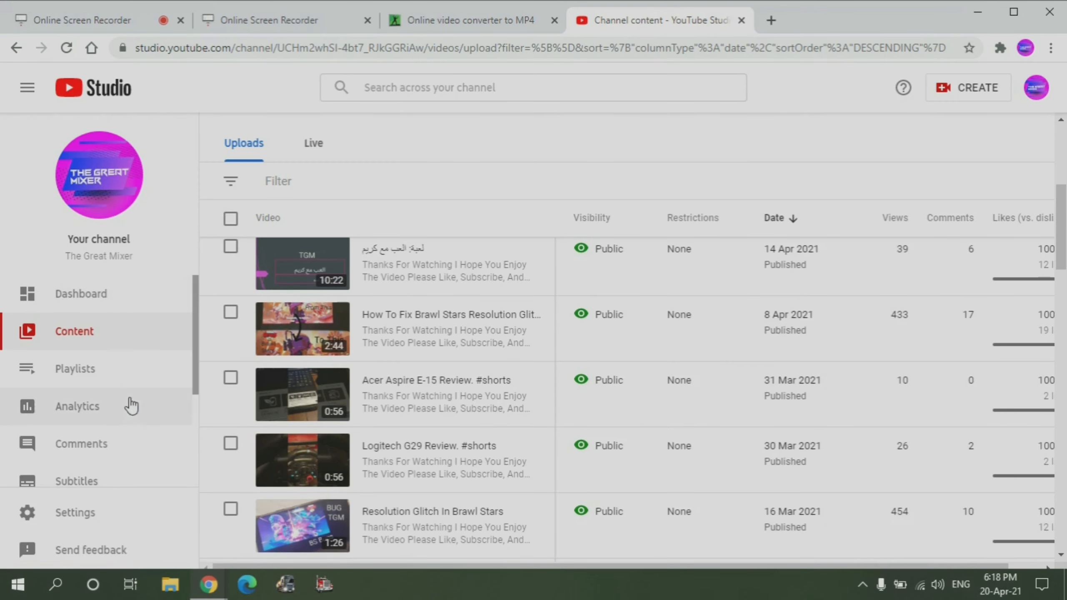
left_click(77, 406)
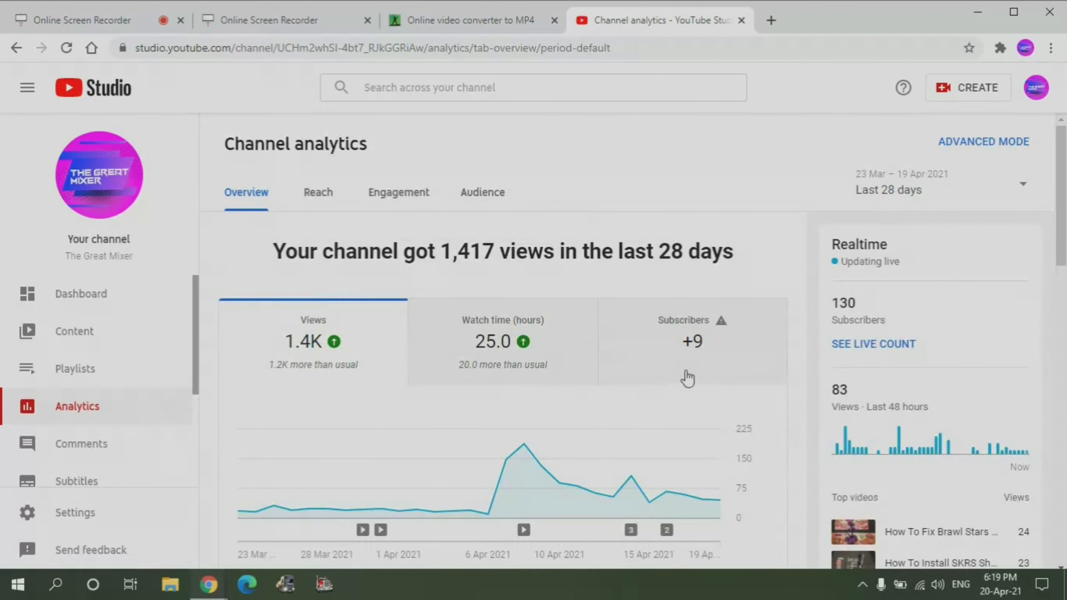
left_click(82, 20)
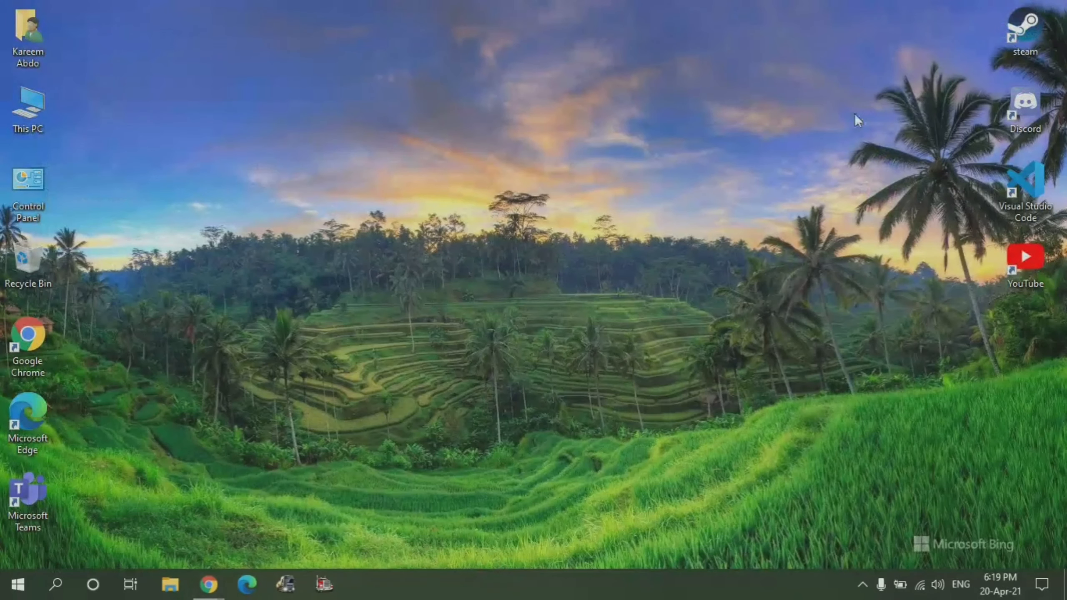
mouse_move(827, 32)
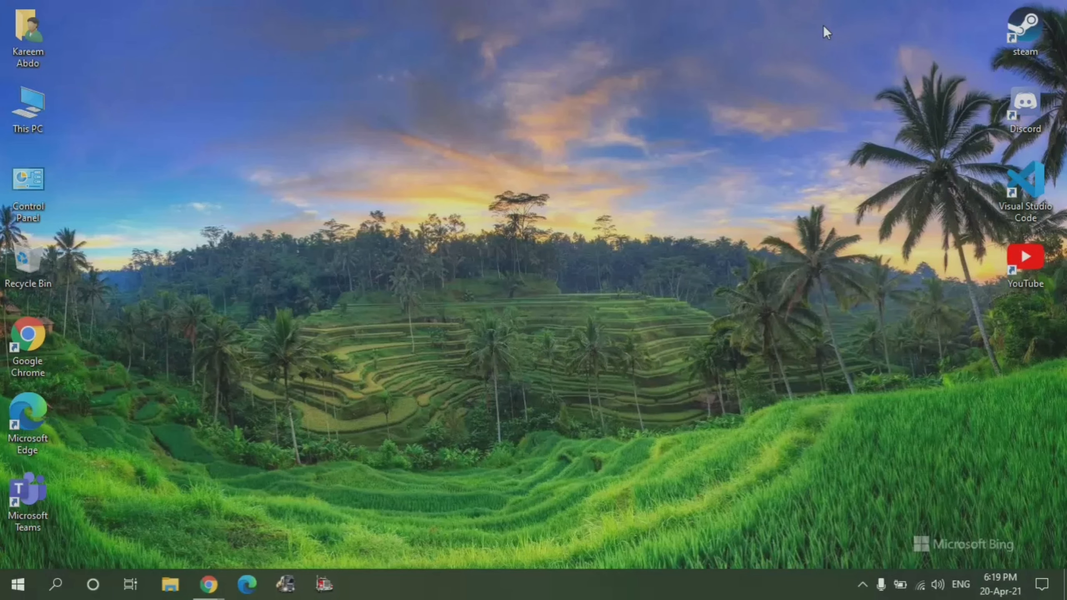
left_click_drag(825, 31, 325, 180)
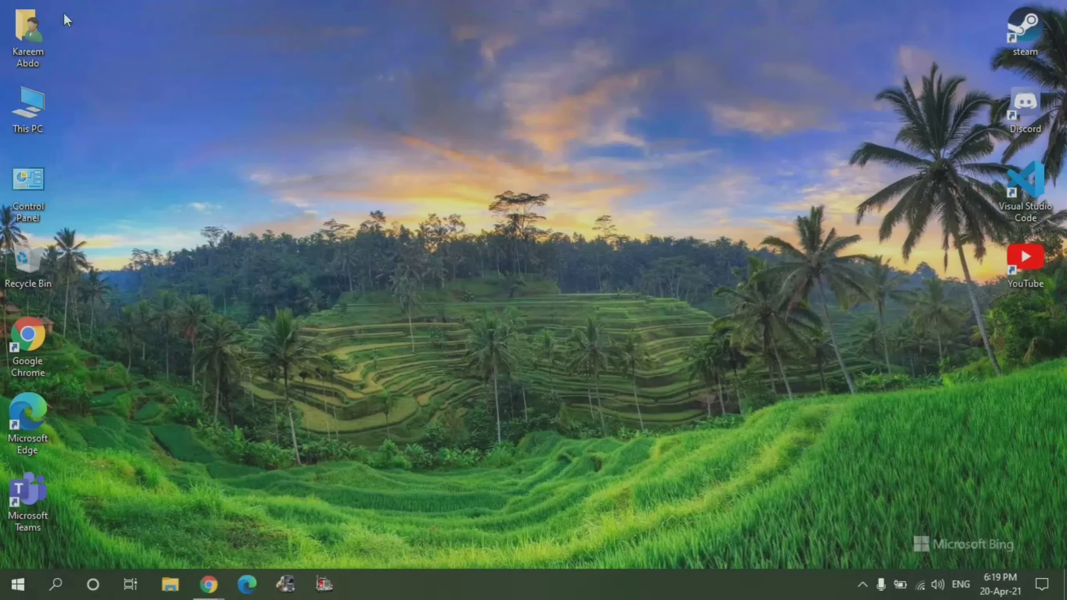
mouse_move(842, 179)
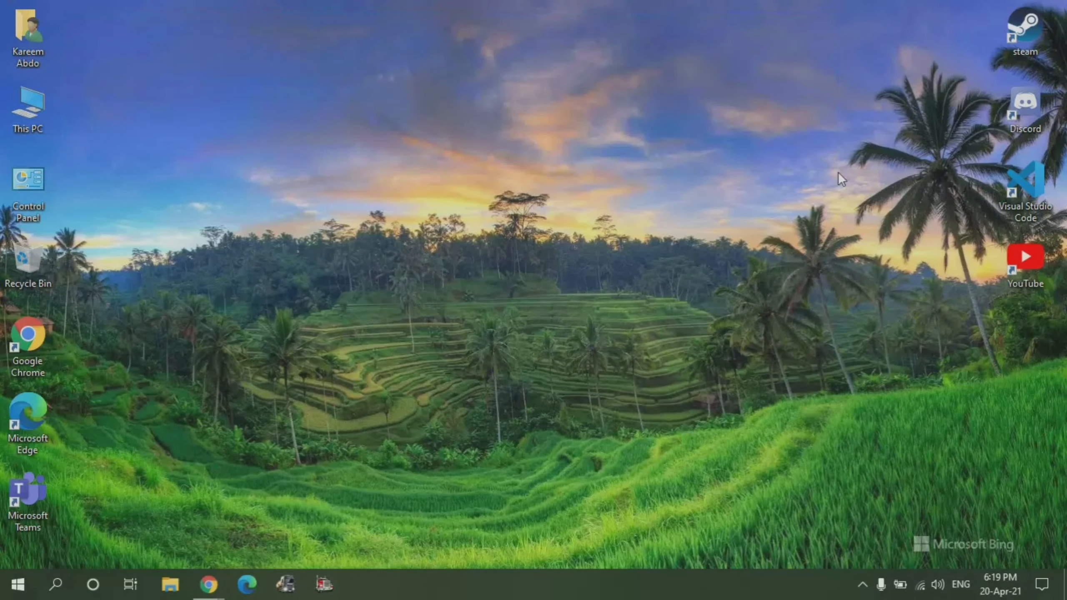
mouse_move(663, 95)
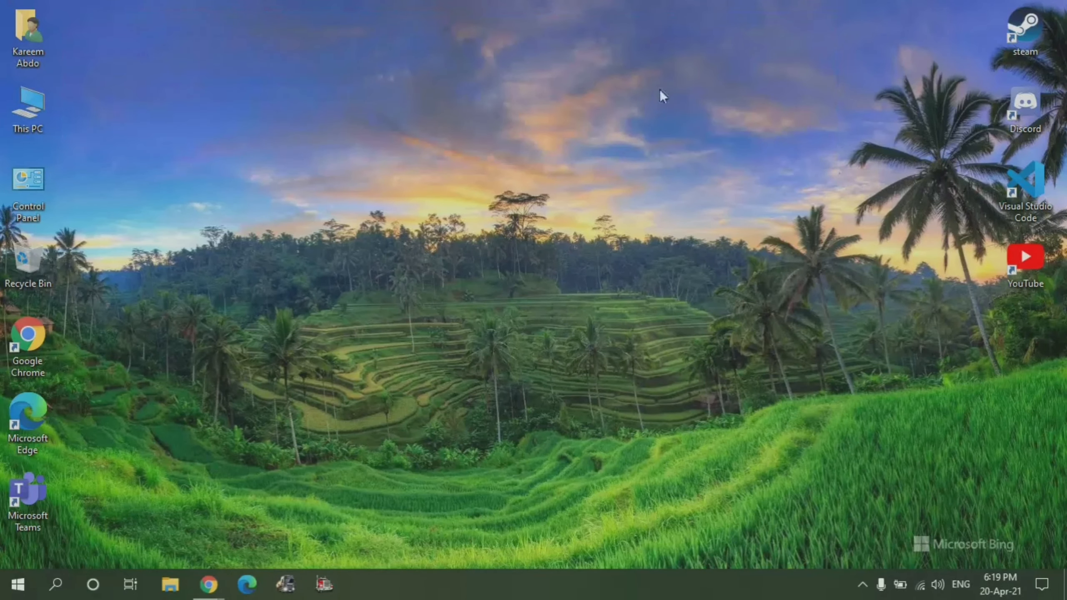
mouse_move(825, 129)
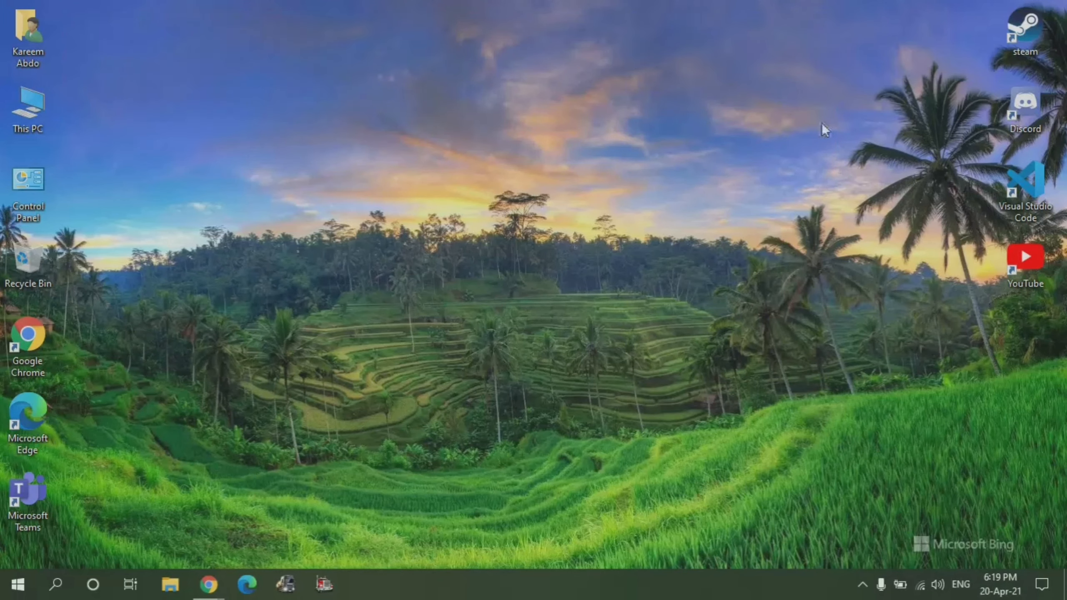
left_click_drag(823, 130, 247, 45)
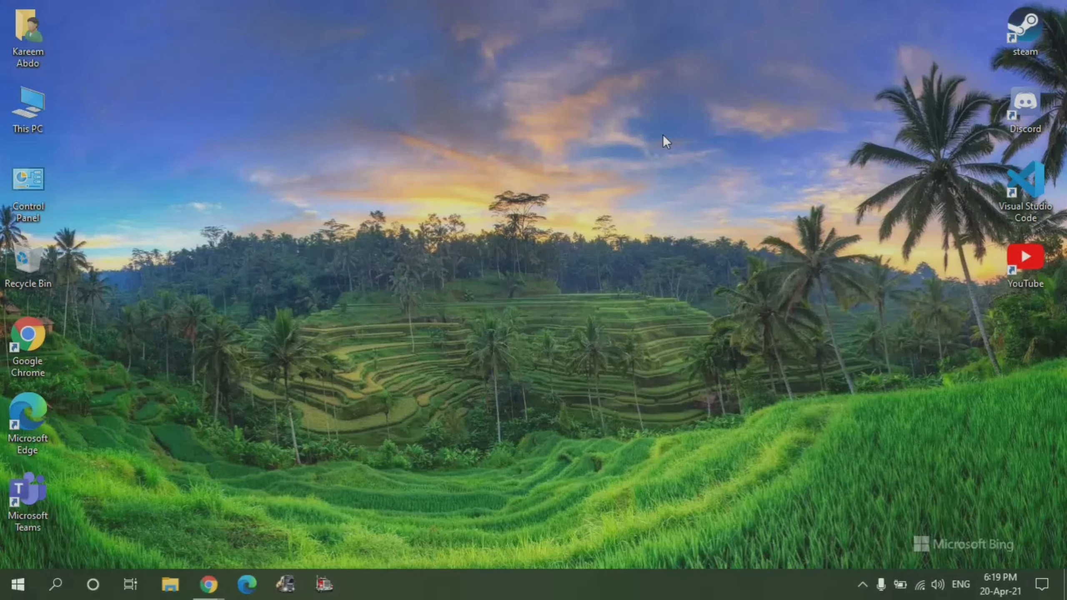
mouse_move(496, 118)
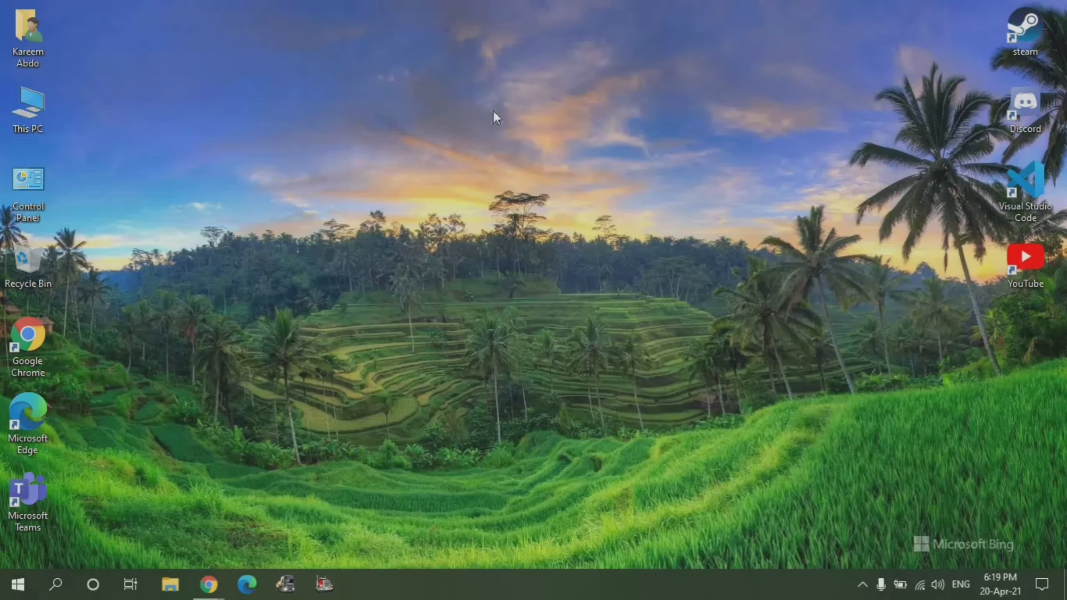
mouse_move(594, 151)
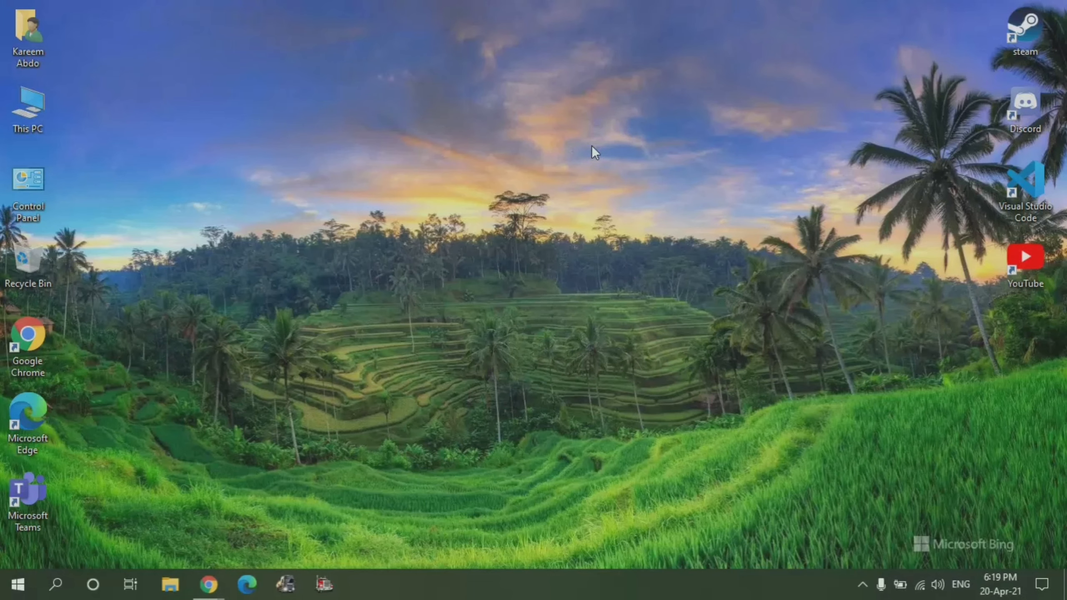
mouse_move(685, 177)
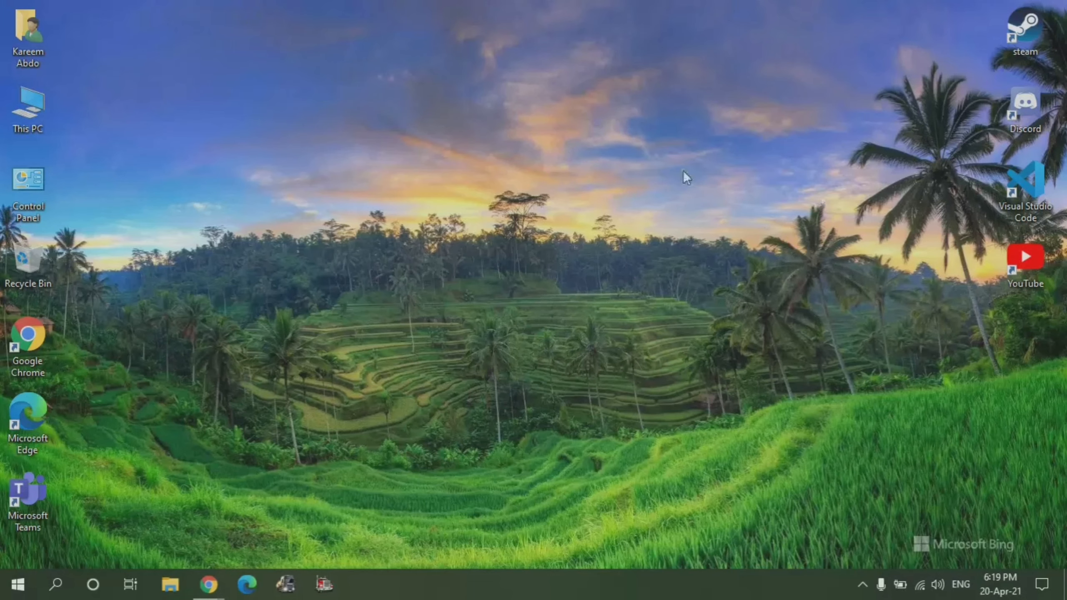
mouse_move(153, 125)
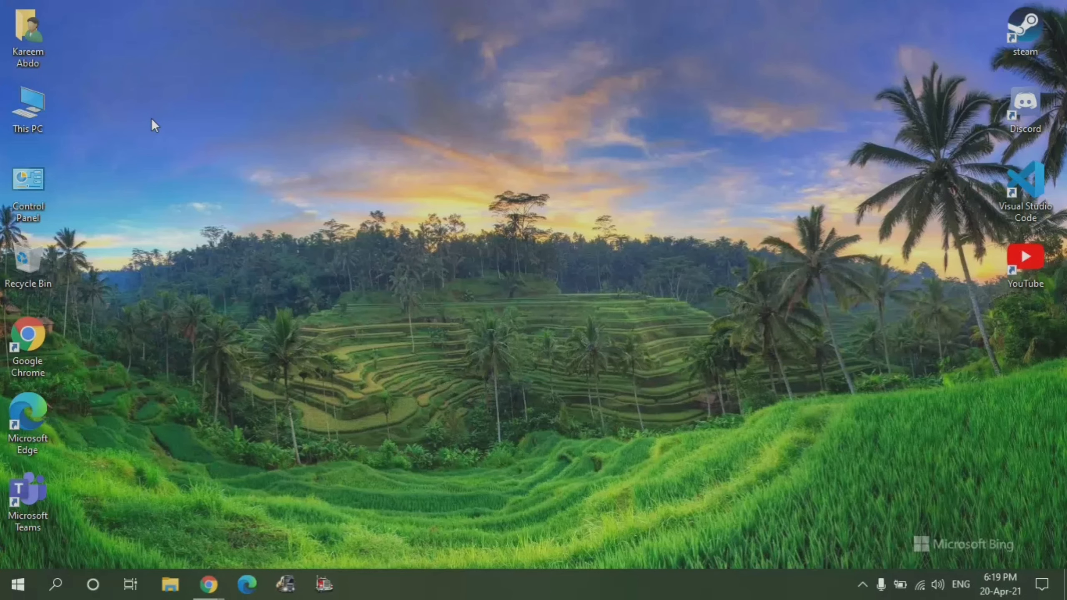
mouse_move(80, 31)
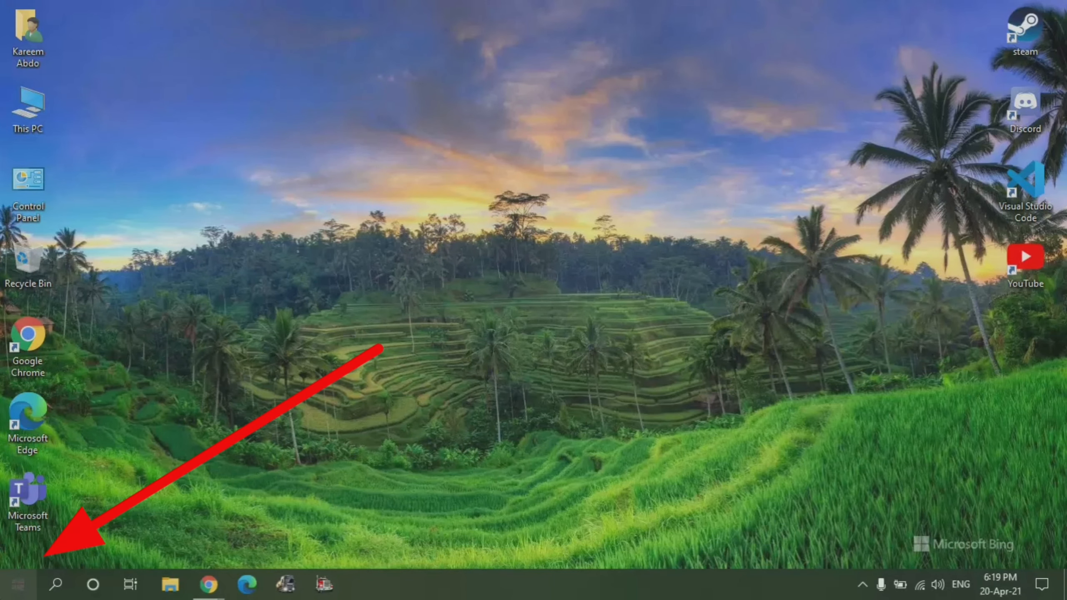
Step: Search the Start menu for 'servi' to find the Services app
left_click(17, 584)
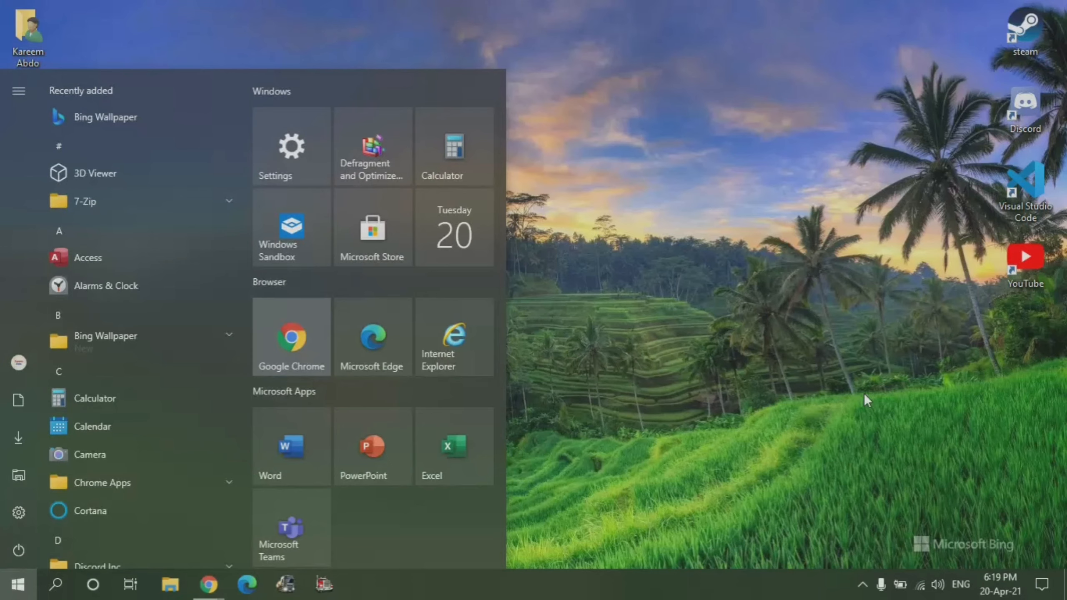
type("servi")
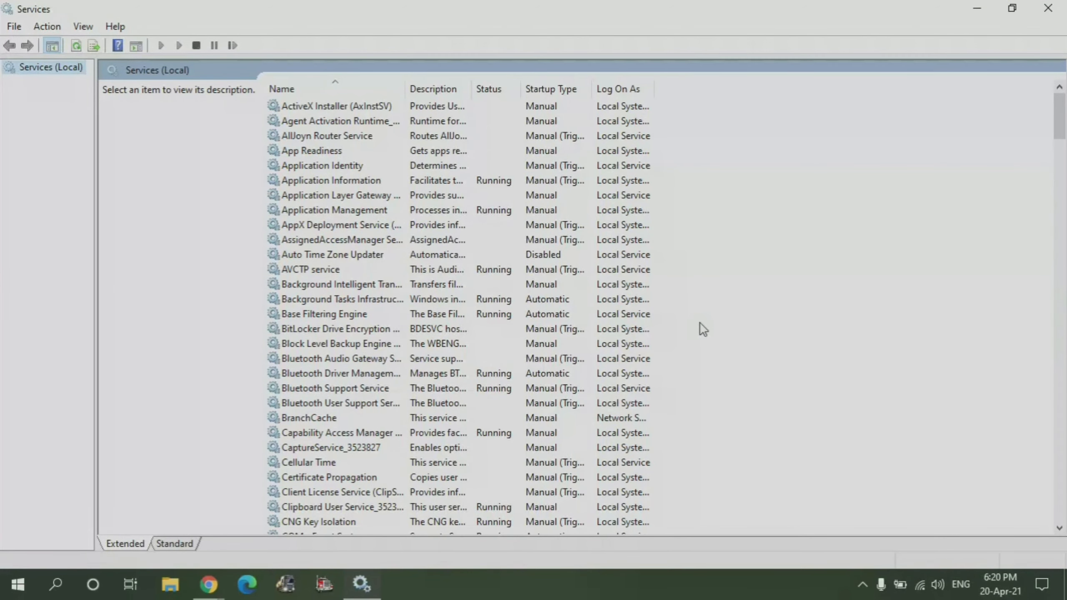
mouse_move(293, 113)
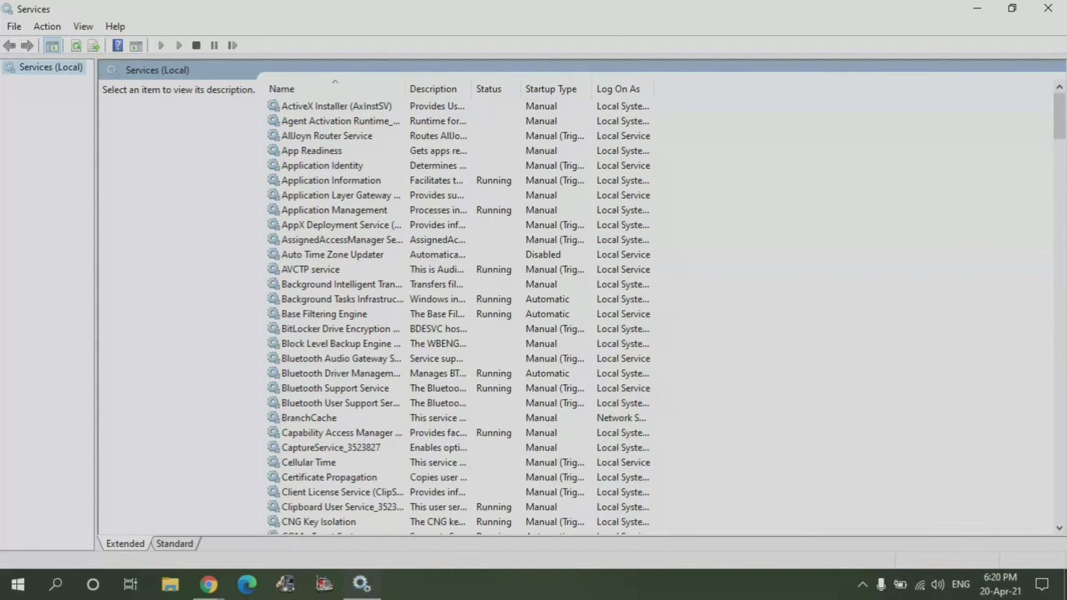
Step: Scroll down to the Windows Update service and open its Properties dialog
scroll("down", 3)
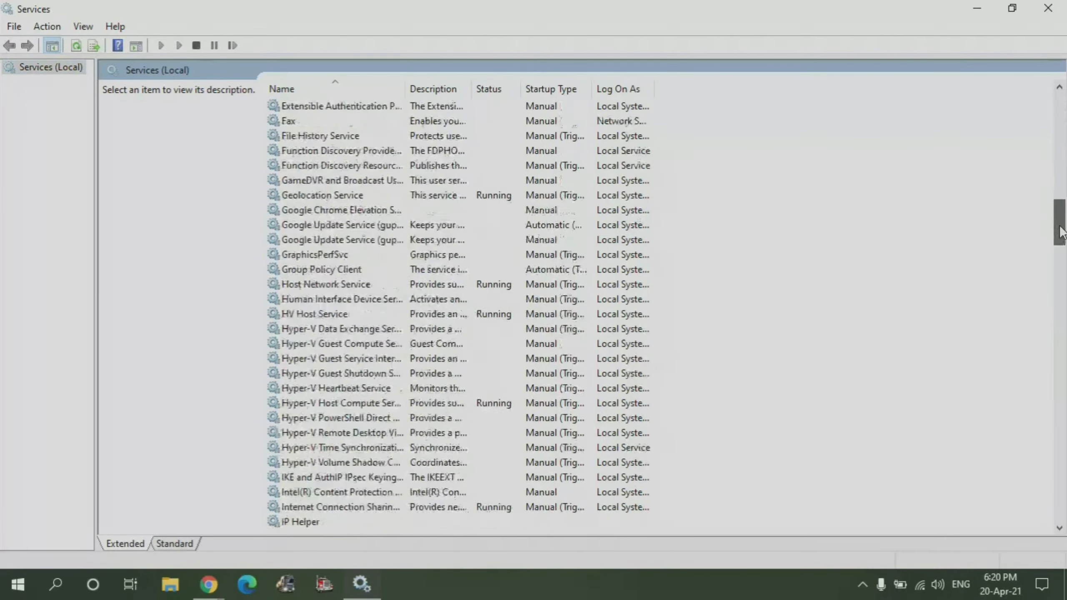
scroll("down", 3)
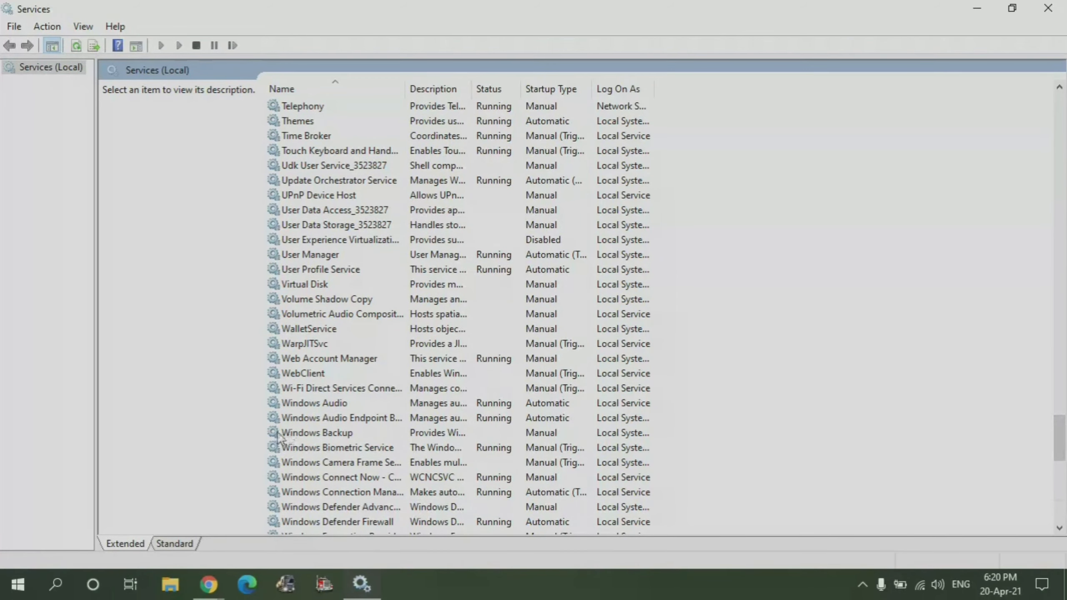
scroll("down", 3)
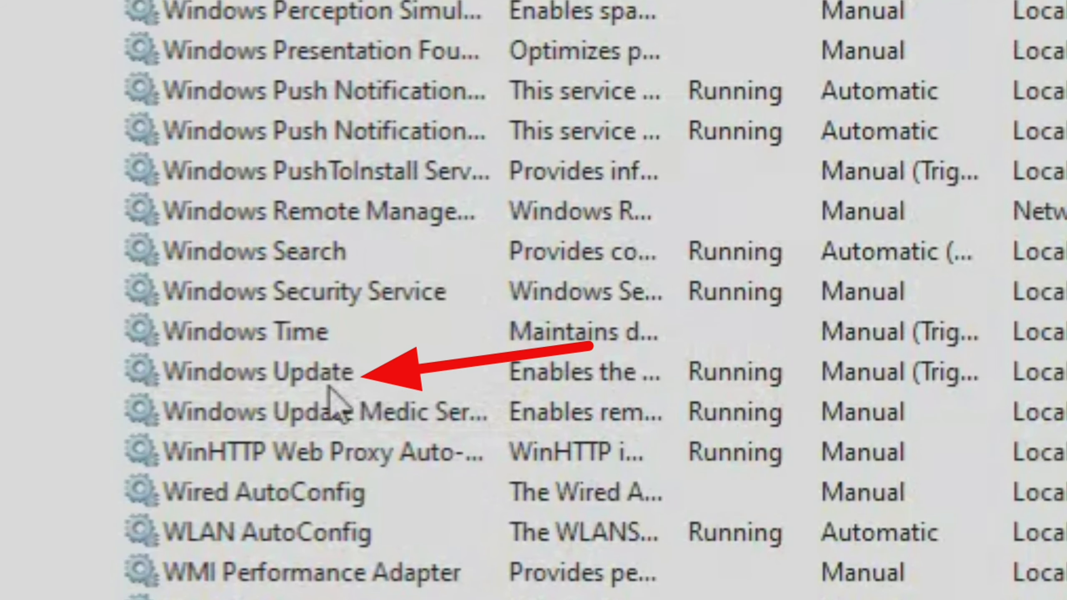
left_click(272, 373)
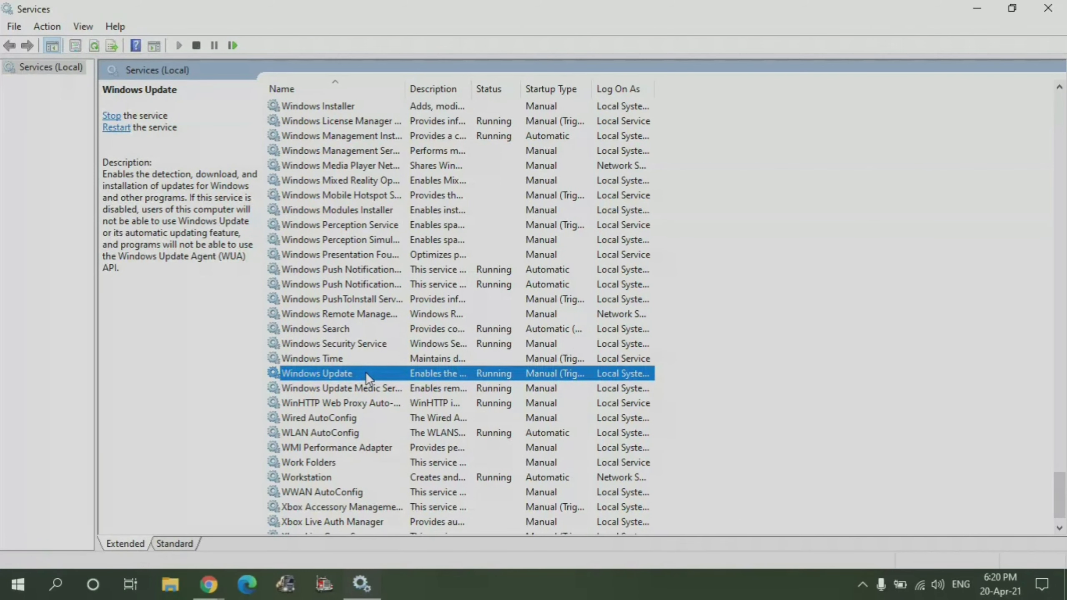
double_click(316, 372)
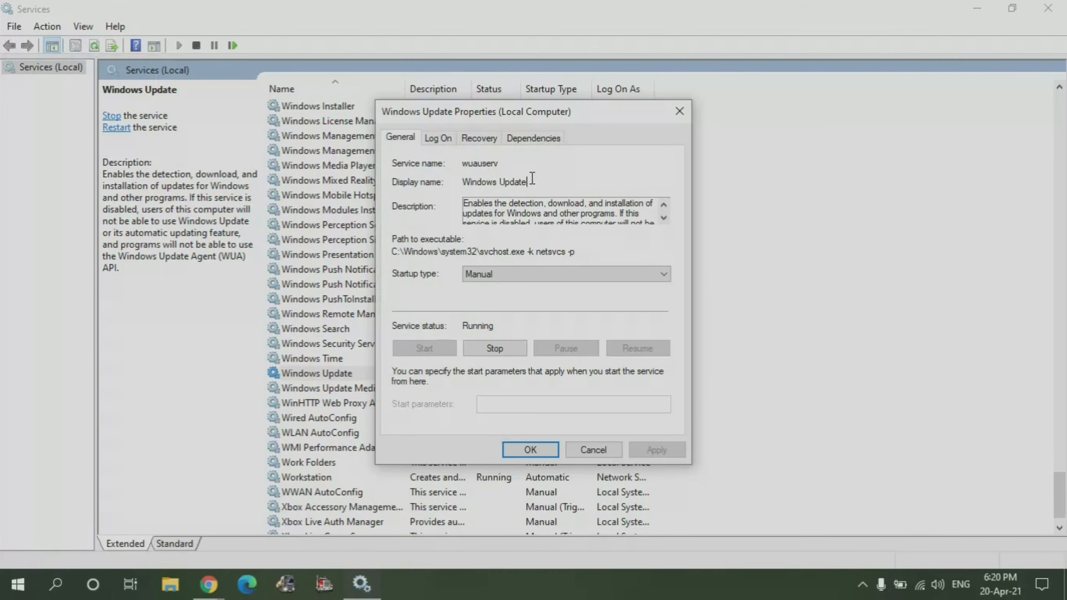
Step: Reopen Windows Update's Properties and choose Disabled as its startup type
left_click(529, 449)
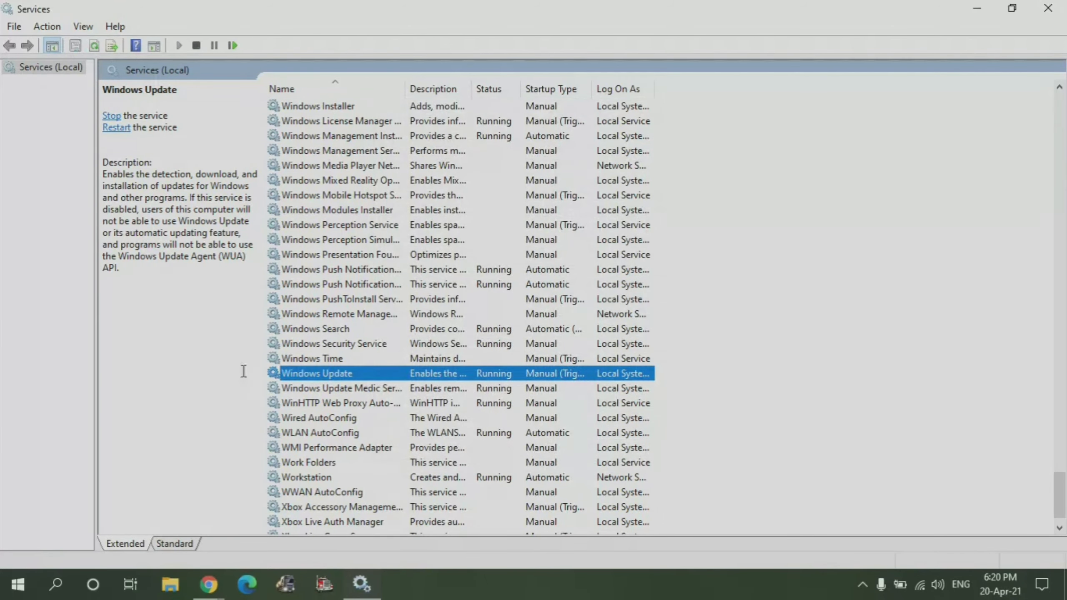
double_click(316, 373)
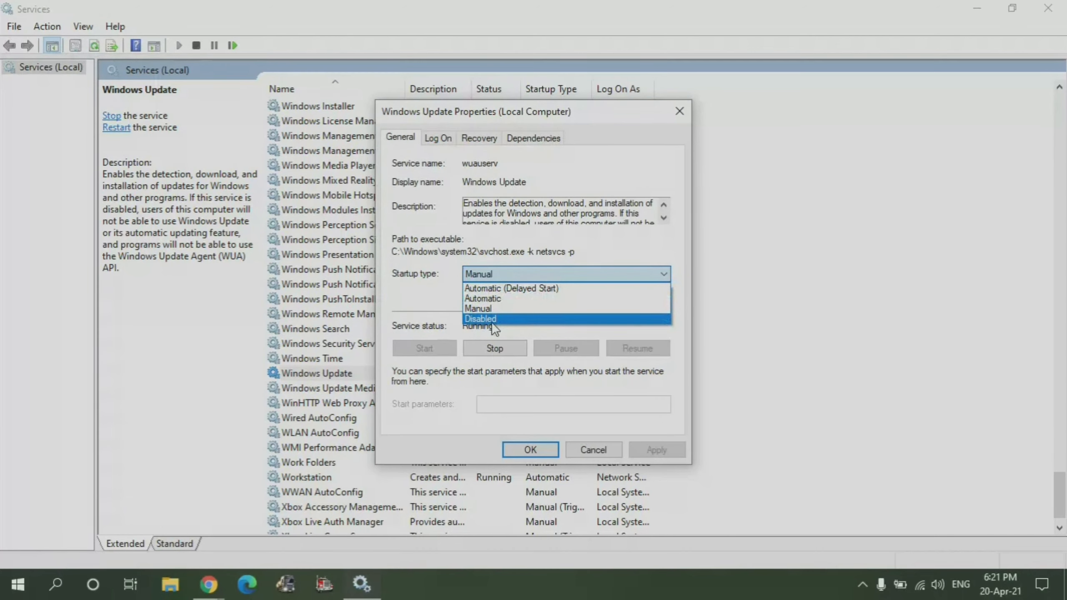
mouse_move(507, 328)
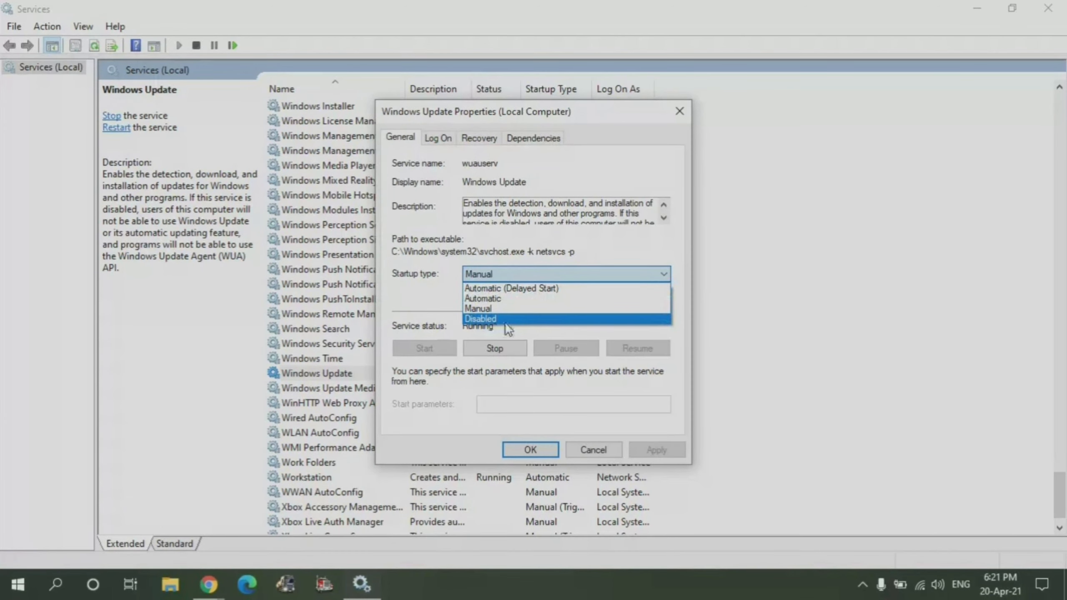
left_click(478, 309)
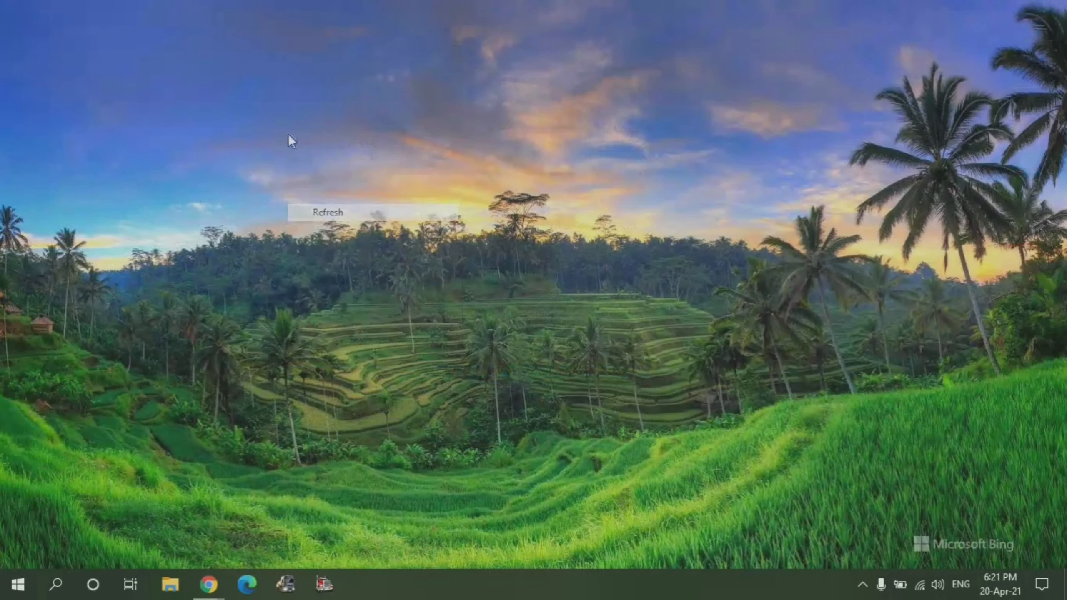
Step: Refresh the desktop from its right-click menu
left_click(329, 211)
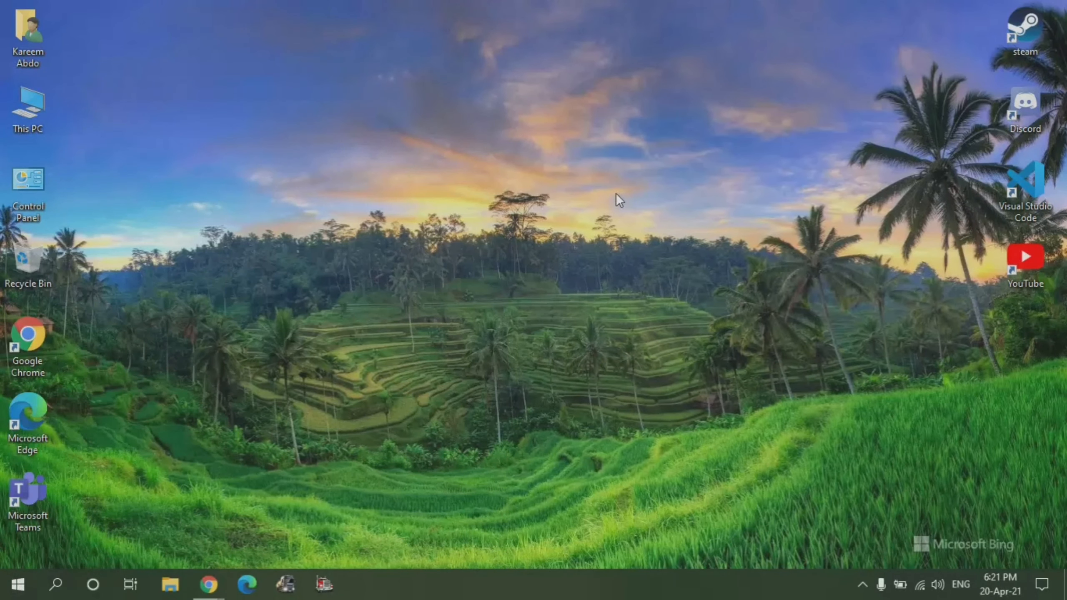
mouse_move(611, 582)
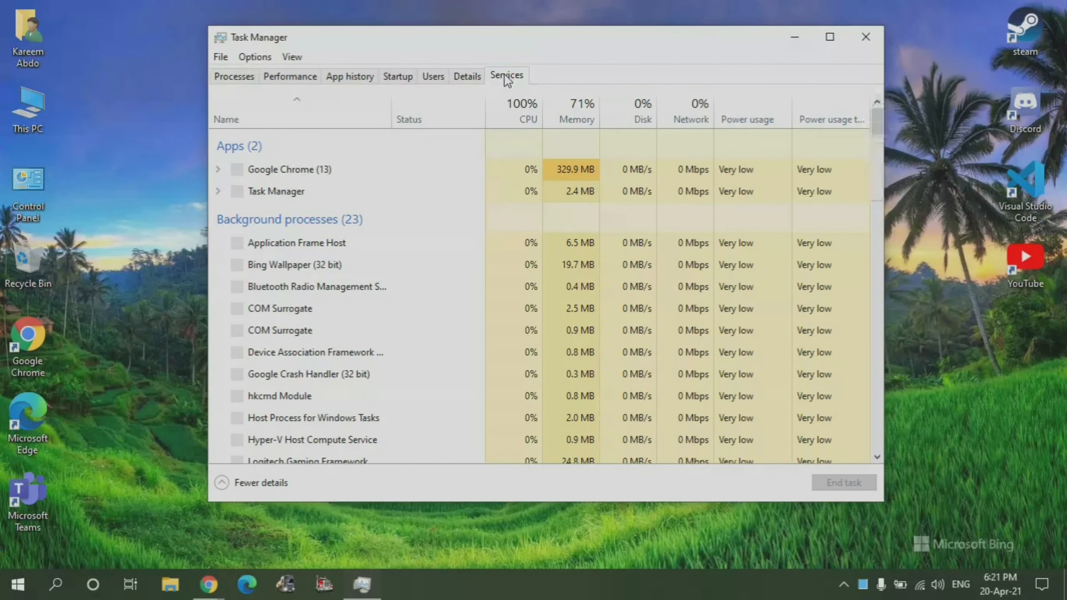
Step: Select wuauserv (Windows Update) in Task Manager's Services tab, then close Task Manager
left_click(506, 75)
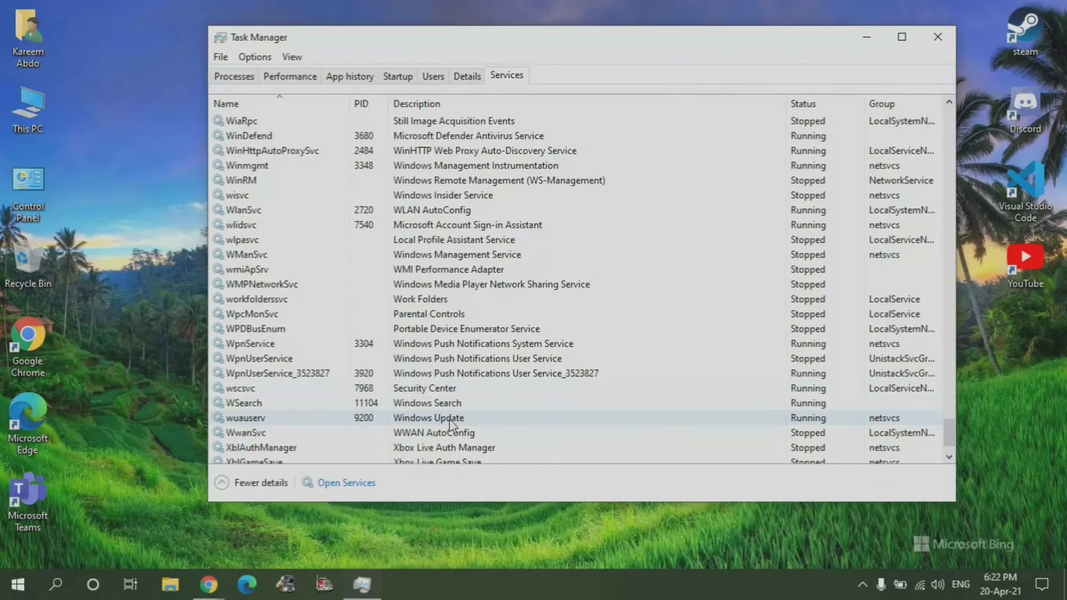
left_click(449, 418)
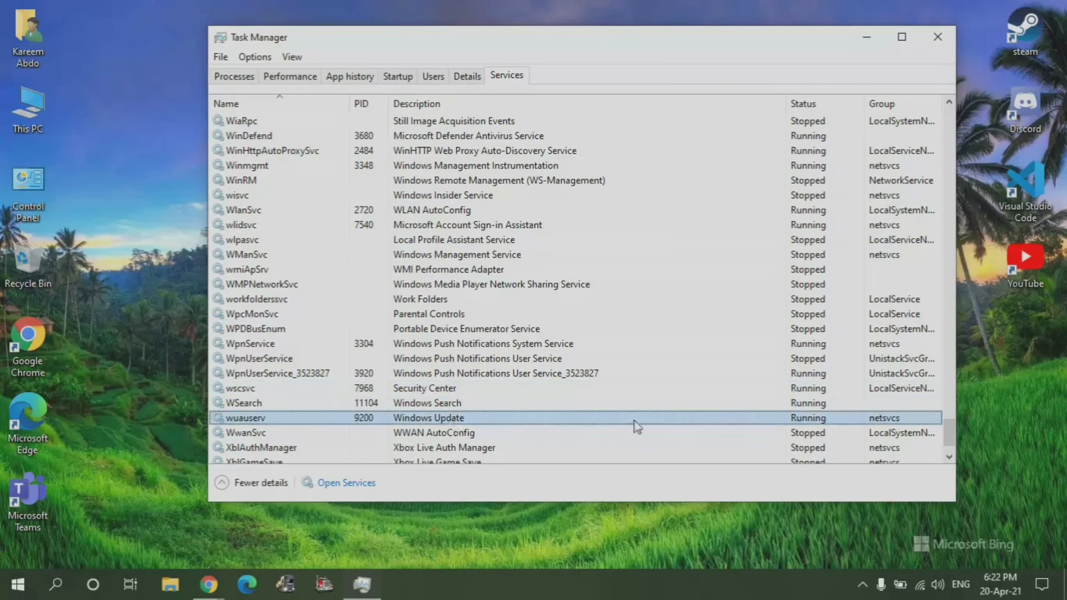
mouse_move(814, 427)
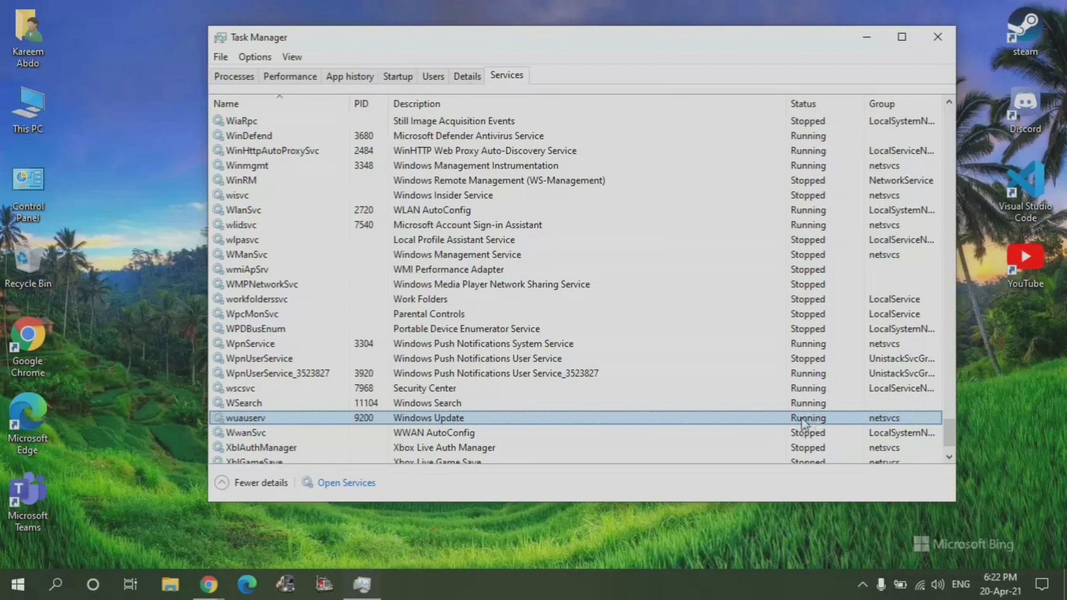
mouse_move(830, 425)
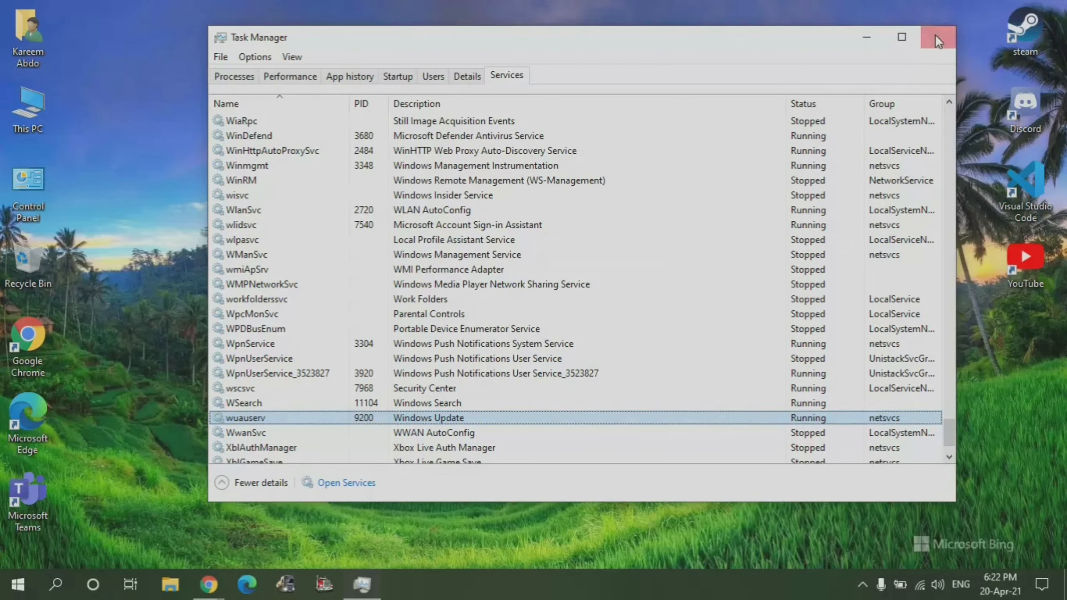
left_click(937, 37)
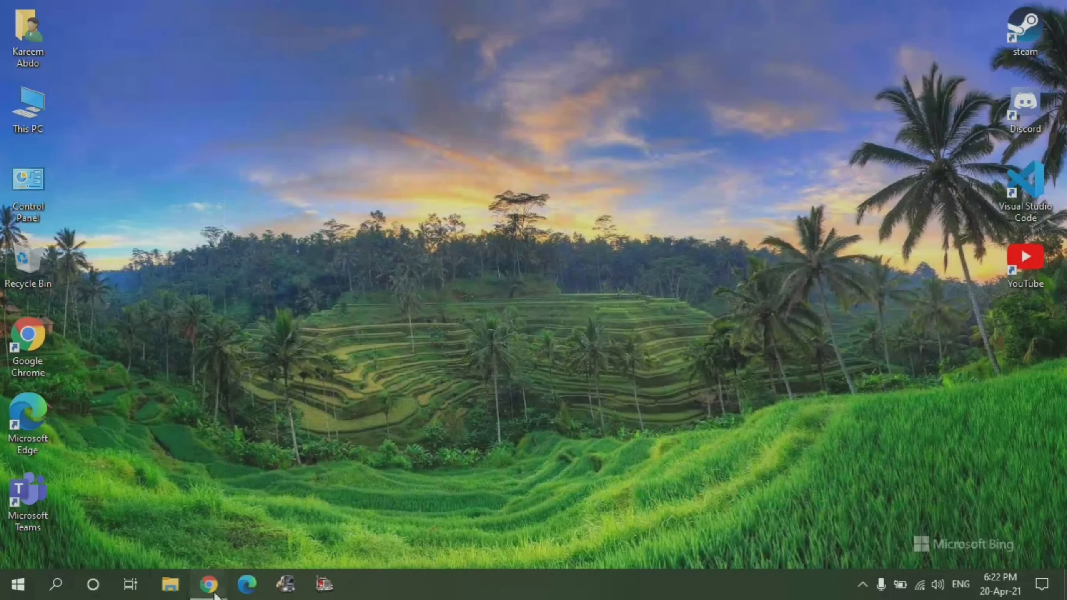
Step: Restore the Chrome window showing the screen recorder page from the taskbar
left_click(209, 584)
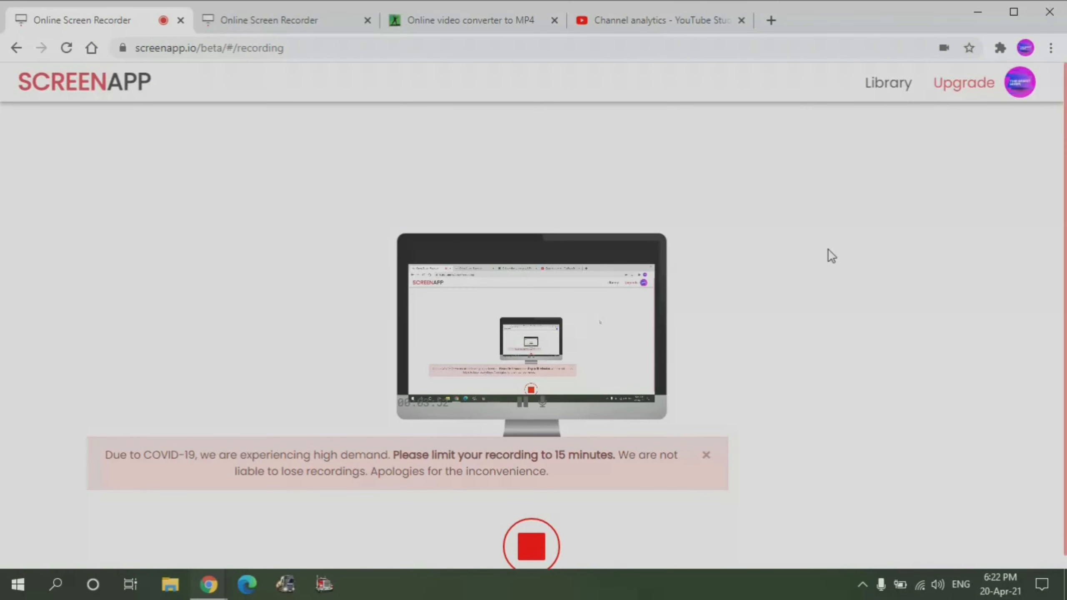
mouse_move(745, 302)
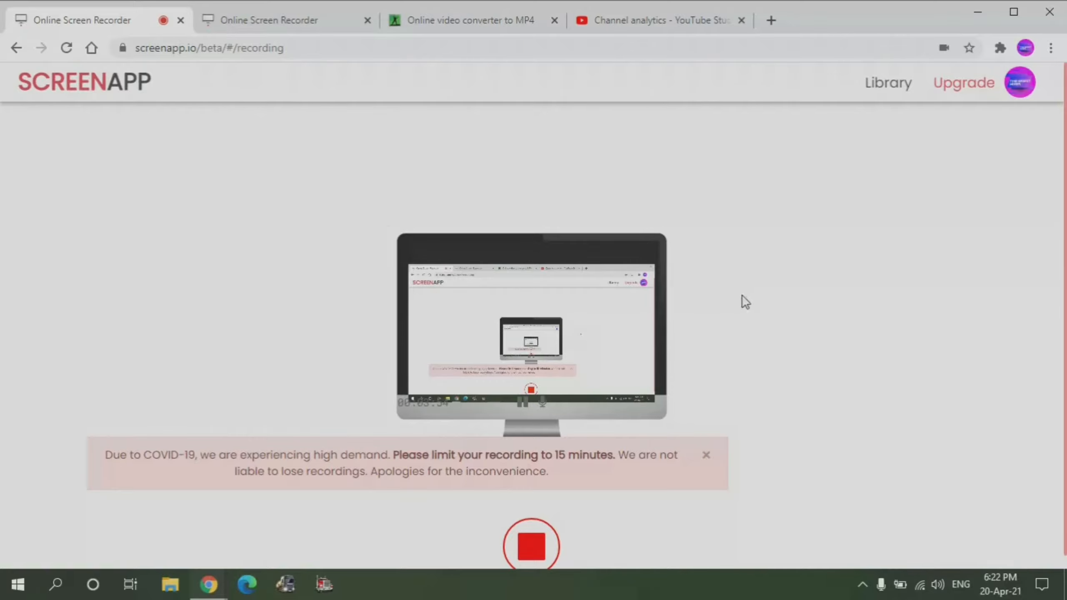
mouse_move(703, 351)
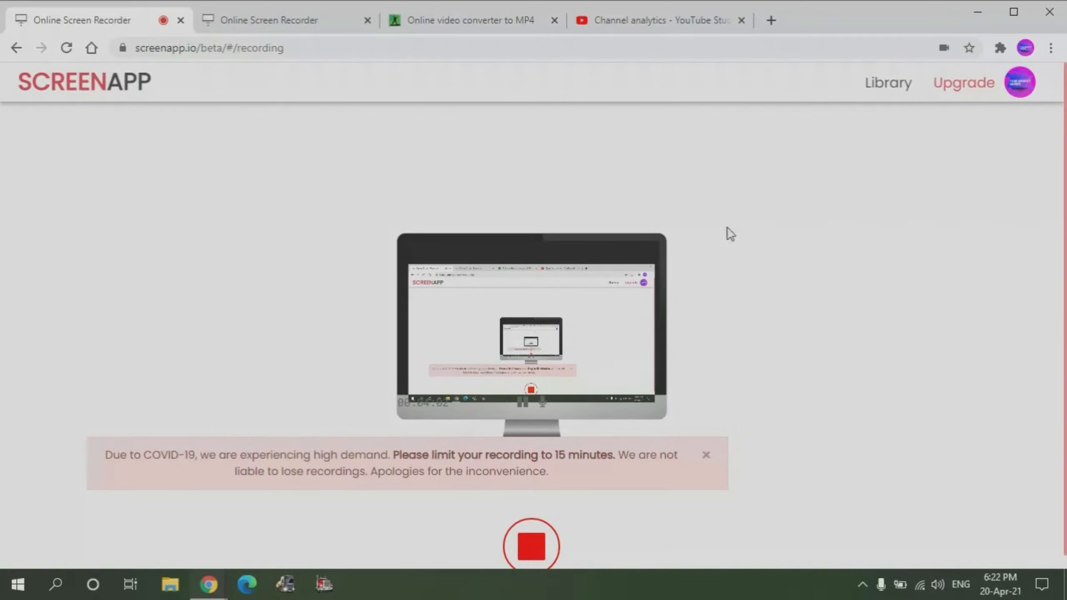
mouse_move(758, 316)
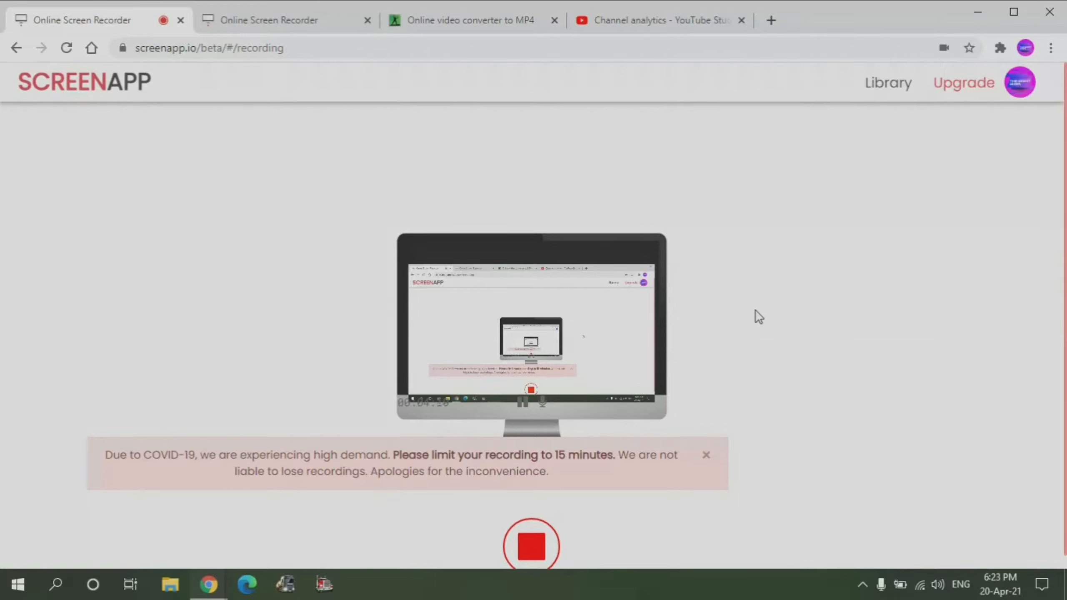